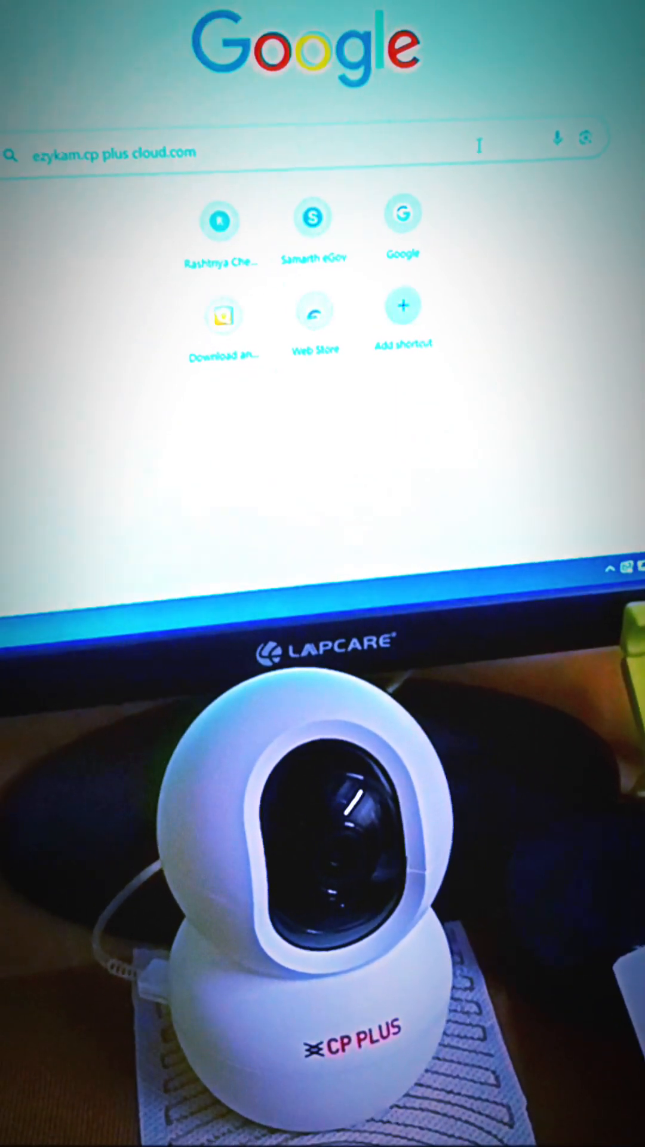
Step: Search Google for 'ezykam.cp plus cloud.com' and scroll through the results
key("Enter")
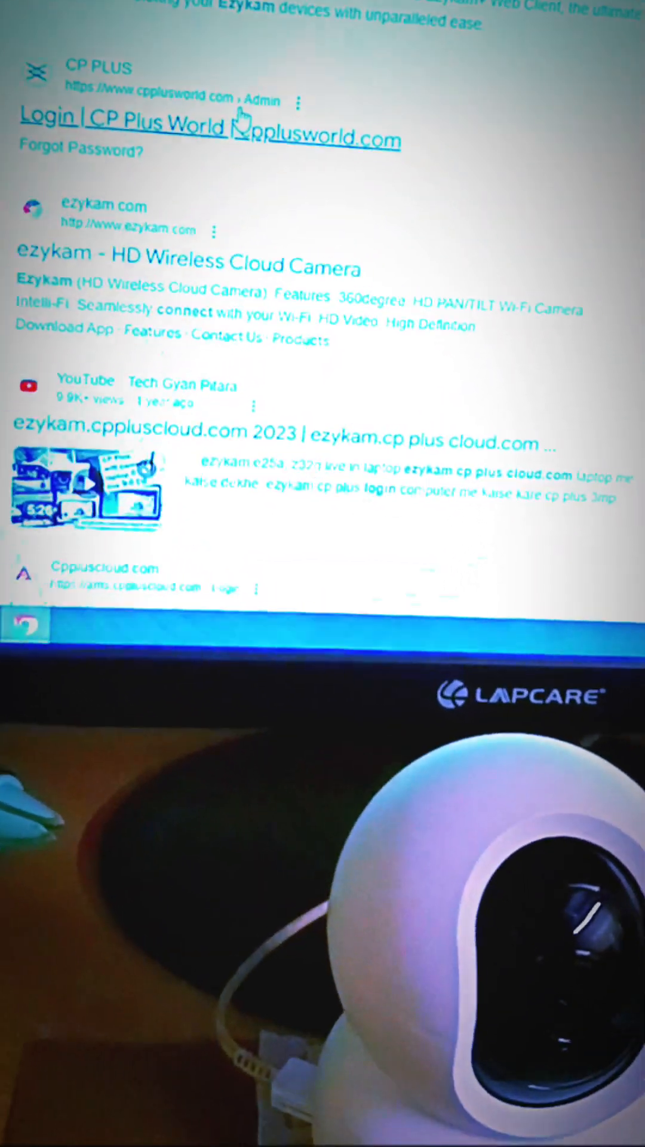
scroll("down", 3)
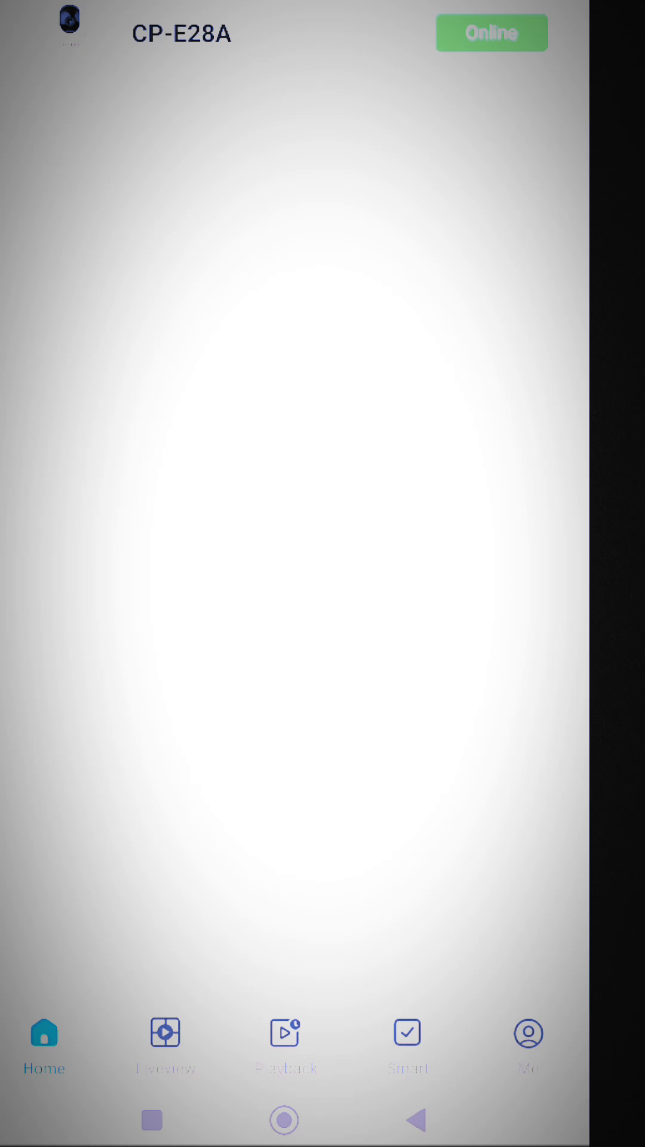
Step: Switch to the Me tab to show message center, help center, services and settings
left_click(528, 1041)
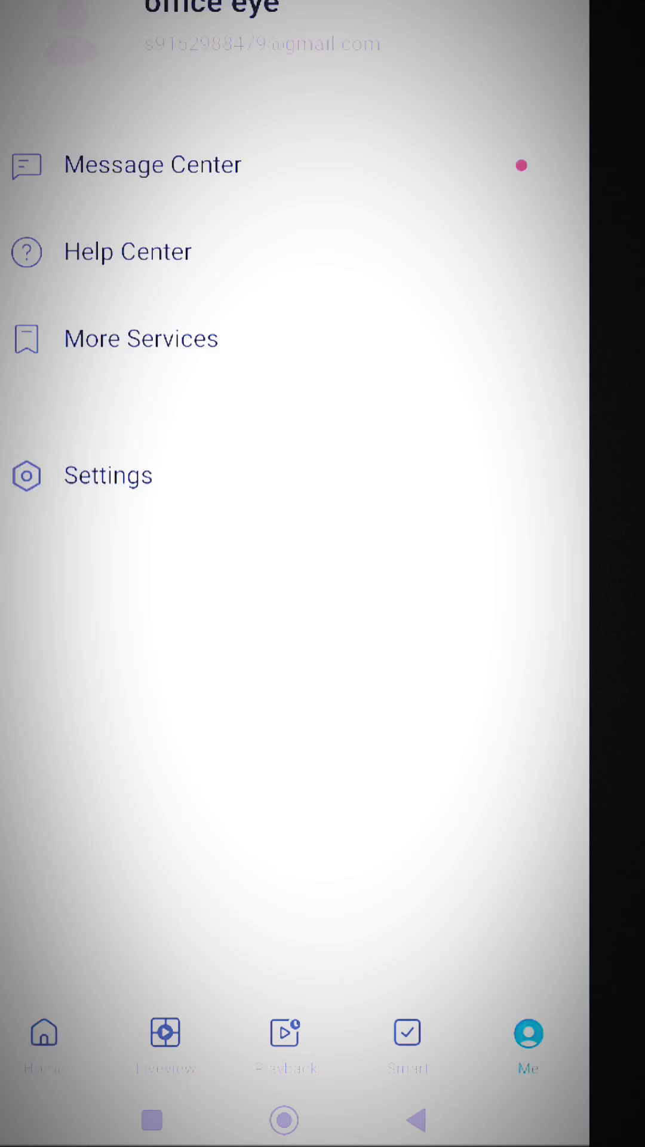